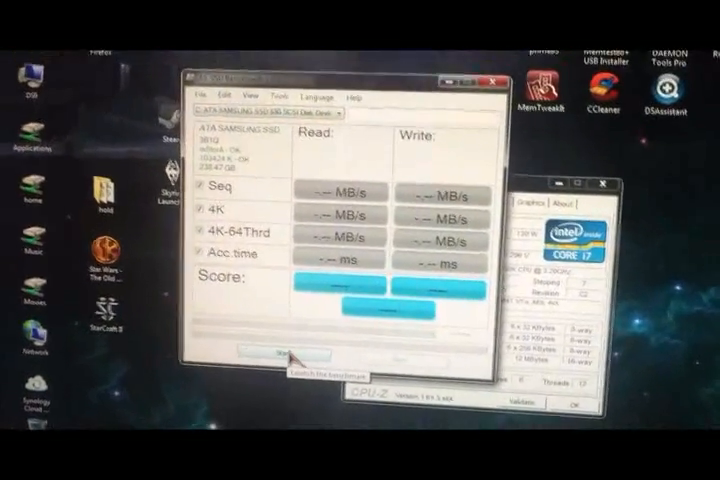
# Start the AS SSD benchmark on the selected Samsung SSD
pyautogui.click(272, 357)
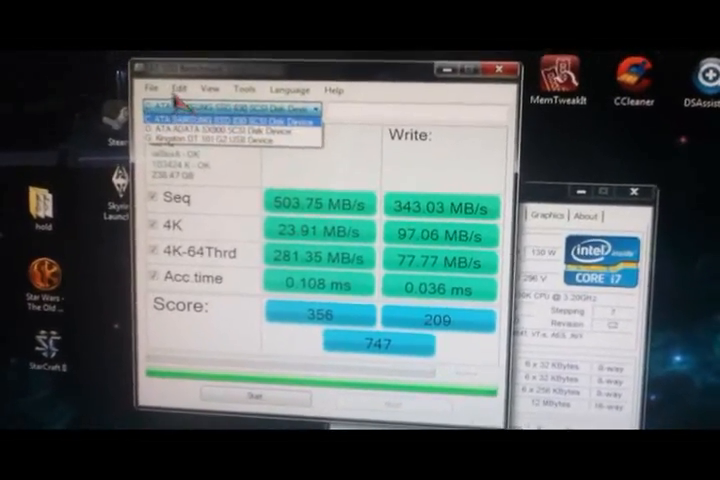
# Select the ATA ADATA SX900 drive and start its benchmark
pyautogui.click(230, 110)
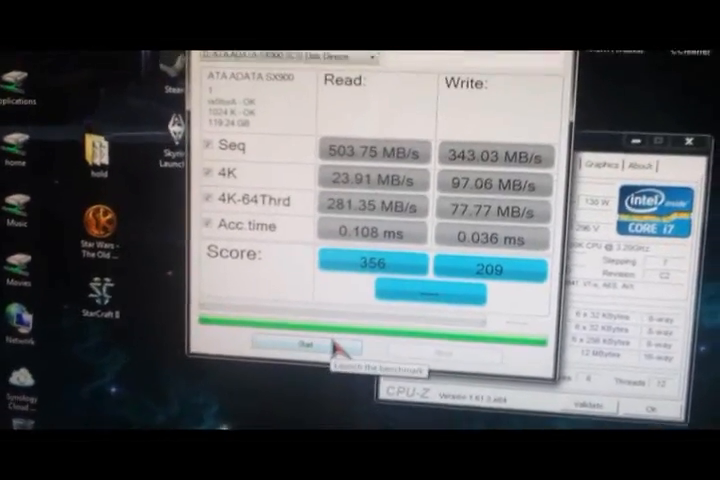
pyautogui.click(294, 347)
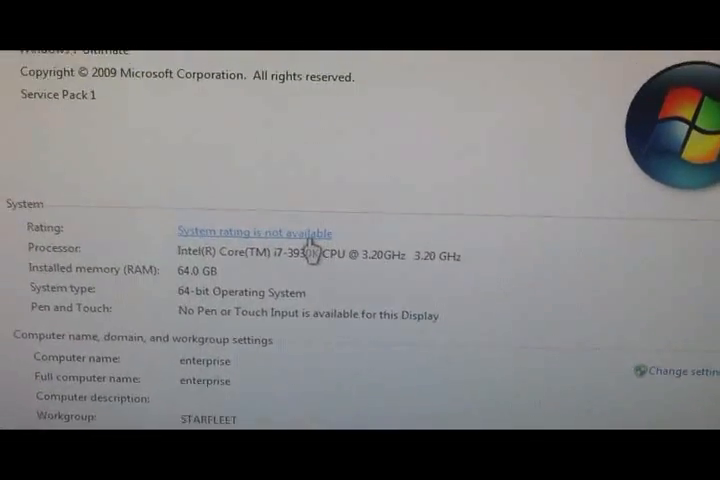
# Follow the 'System rating is not available' link on the System page
pyautogui.click(253, 232)
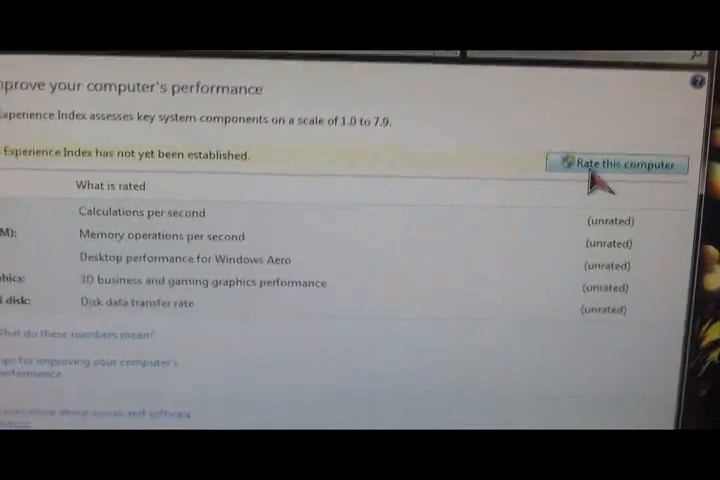
# Choose 'Rate this computer' to run the Windows Experience Index assessment
pyautogui.click(618, 163)
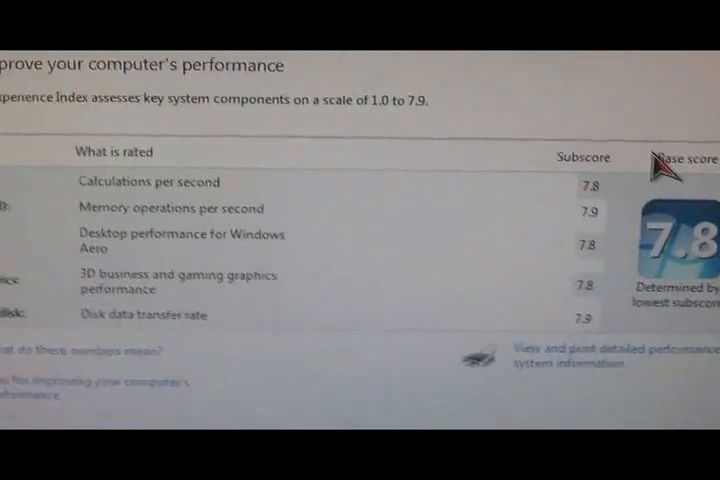
pyautogui.scroll(-3)
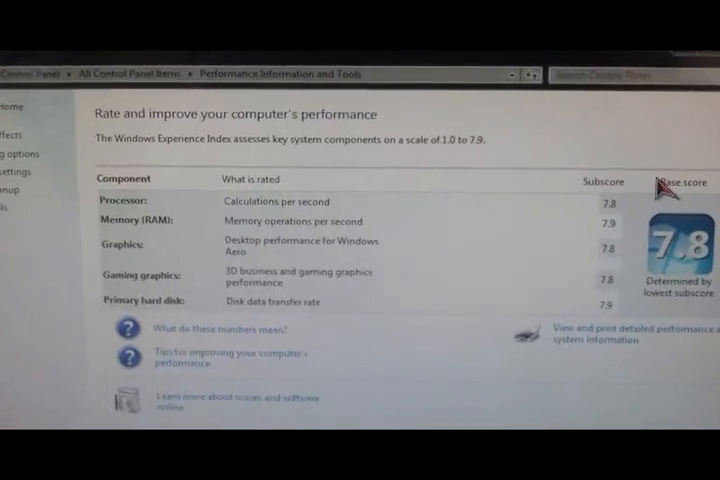
pyautogui.scroll(-3)
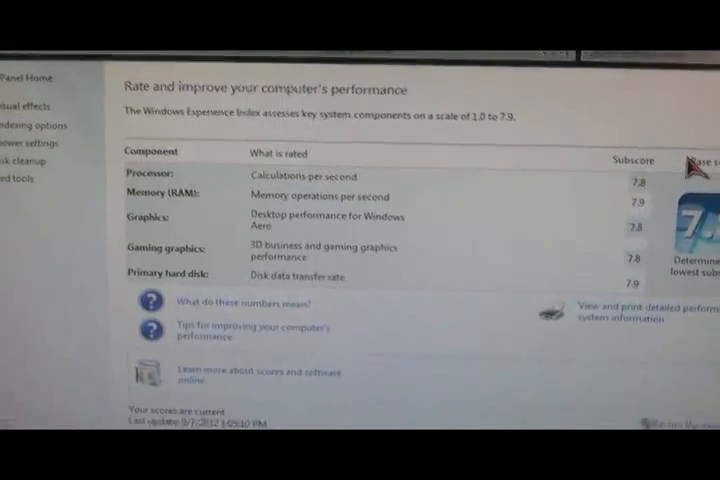